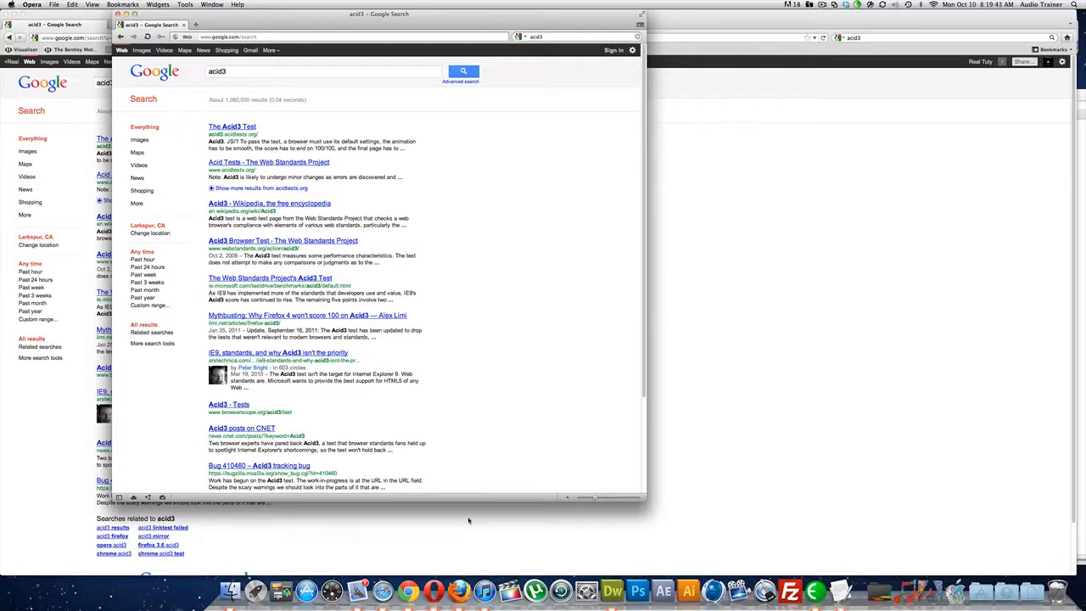
{"action": "mouse_move", "coordinate": [458, 577]}
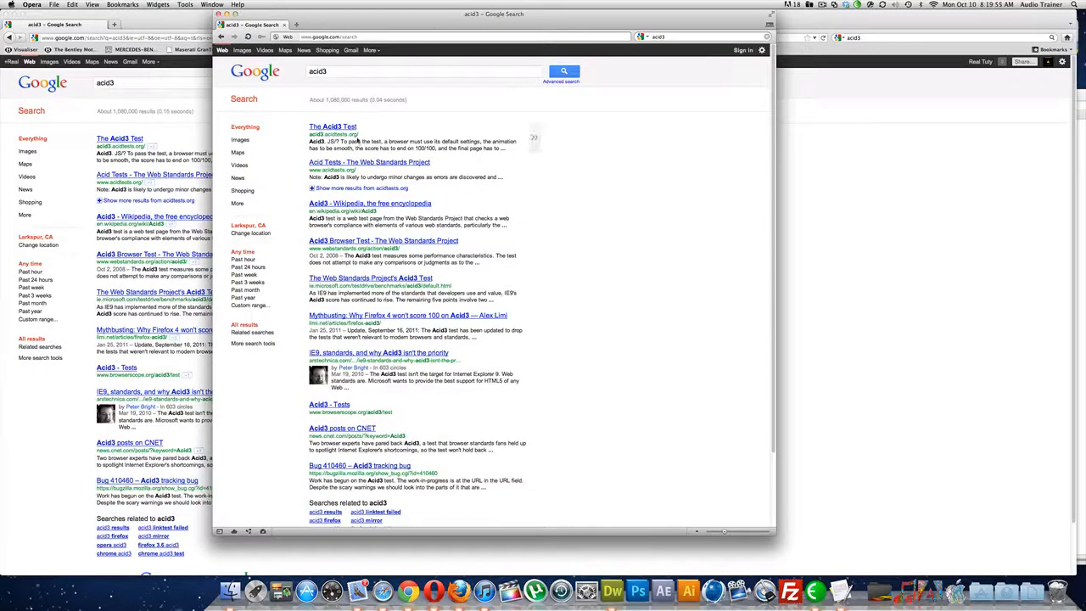
{"action": "mouse_move", "coordinate": [332, 126]}
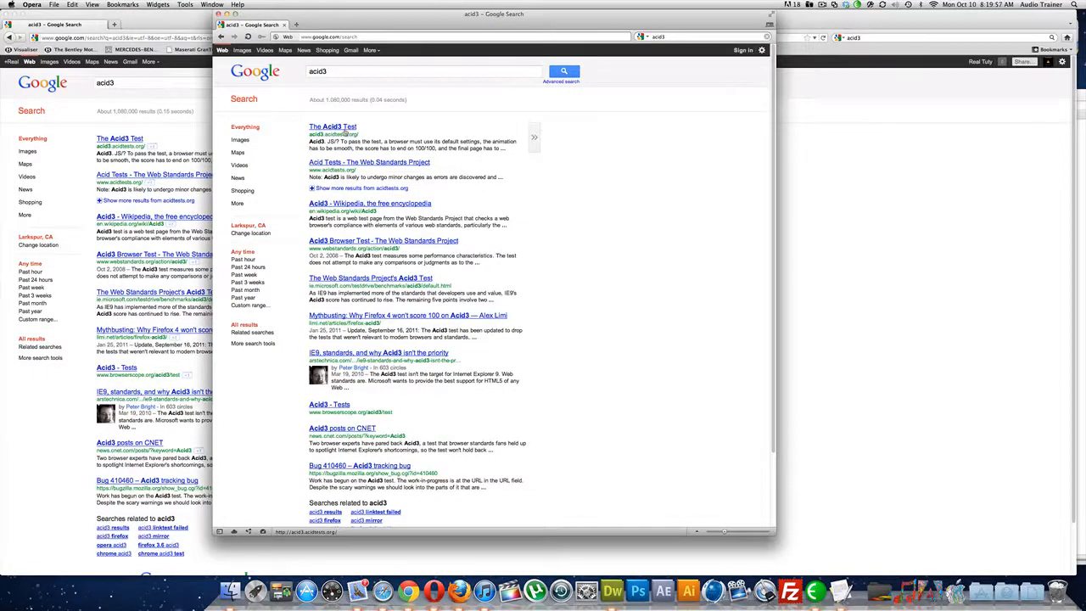
- Open 'The Acid3 Test' from Opera's Google results for acid3
{"action": "left_click", "coordinate": [333, 126]}
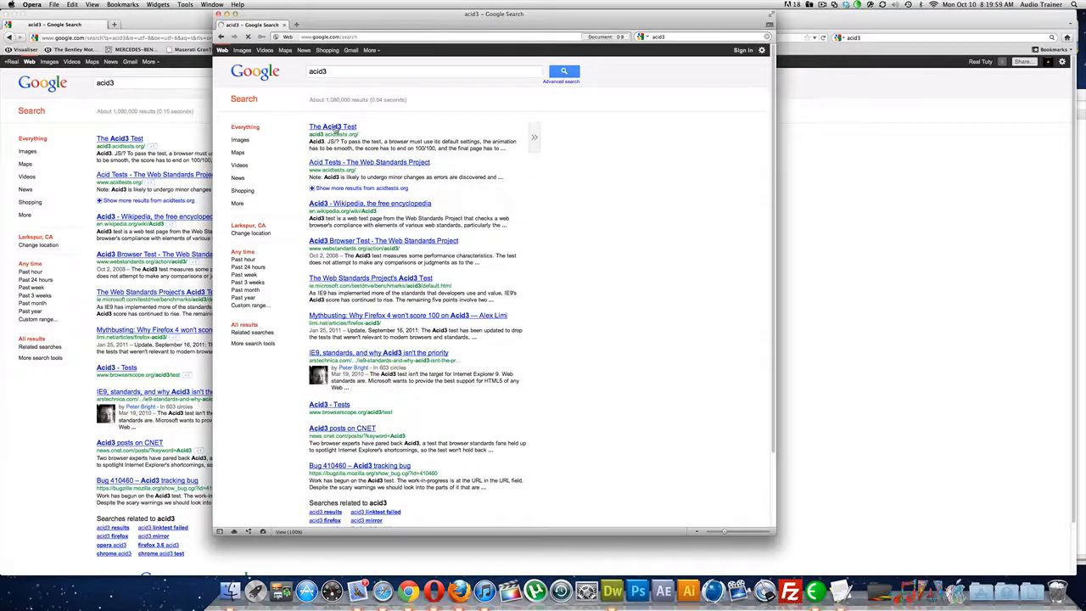
{"action": "left_click", "coordinate": [333, 126]}
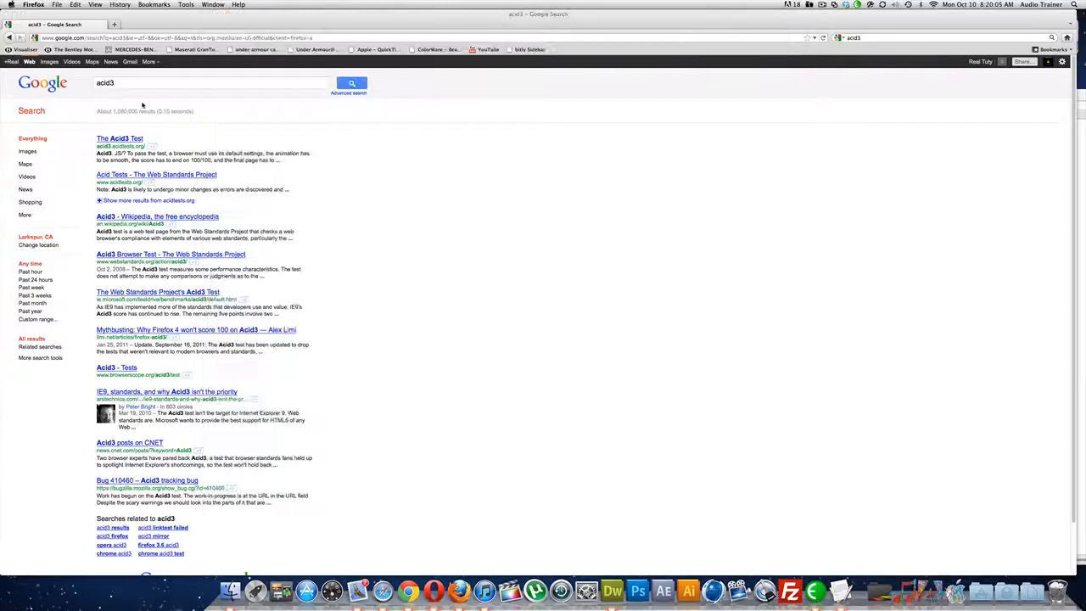
- Open 'The Acid3 Test' in Firefox and let it reach 100/100
{"action": "left_click", "coordinate": [120, 138]}
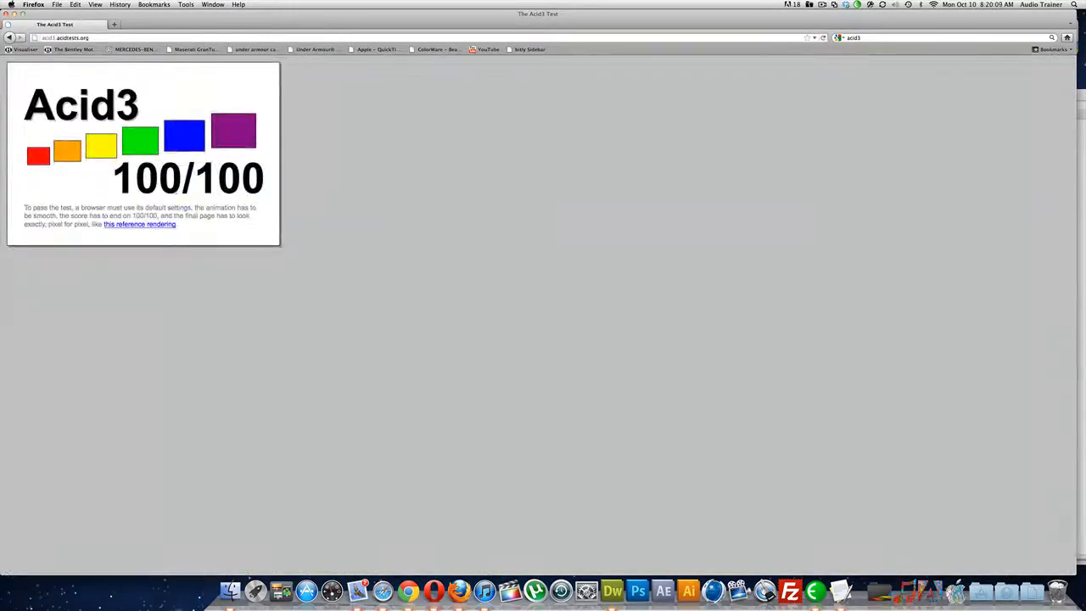
{"action": "key", "text": "f3"}
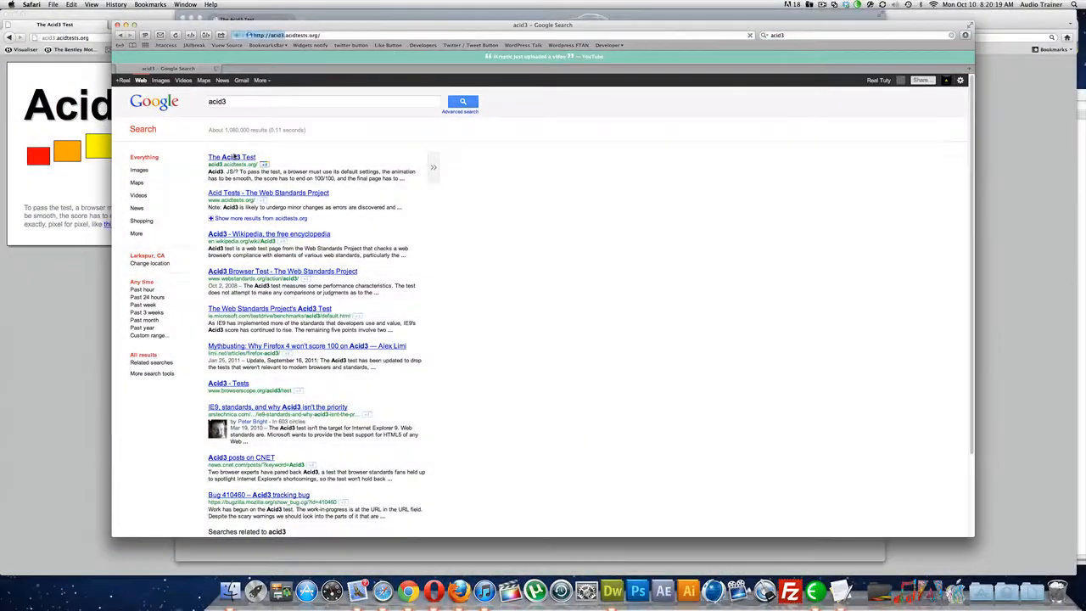
- Open 'The Acid3 Test' in Safari and let it finish at 100/100
{"action": "left_click", "coordinate": [231, 157]}
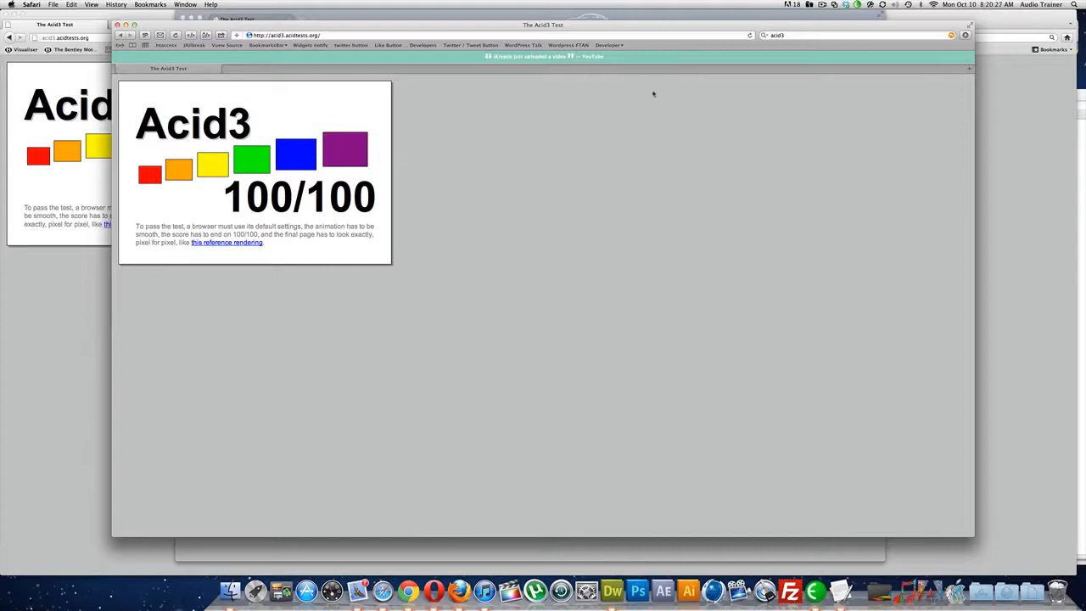
{"action": "left_click", "coordinate": [284, 35]}
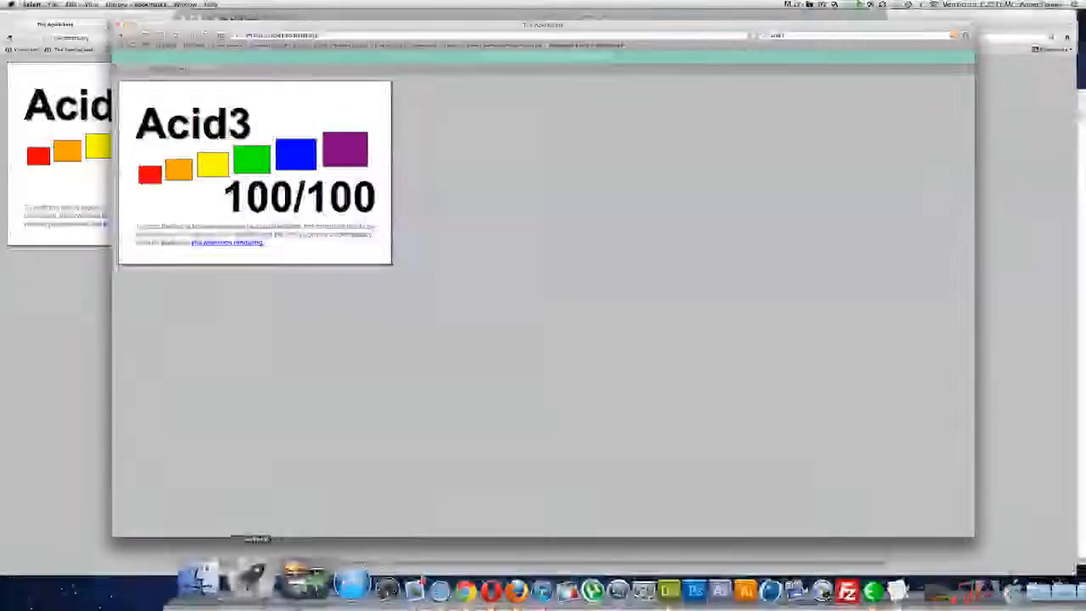
- Show About This Mac: Mac OS X, 2.93 GHz Intel Core i7, 4 GB memory
{"action": "left_click", "coordinate": [10, 4]}
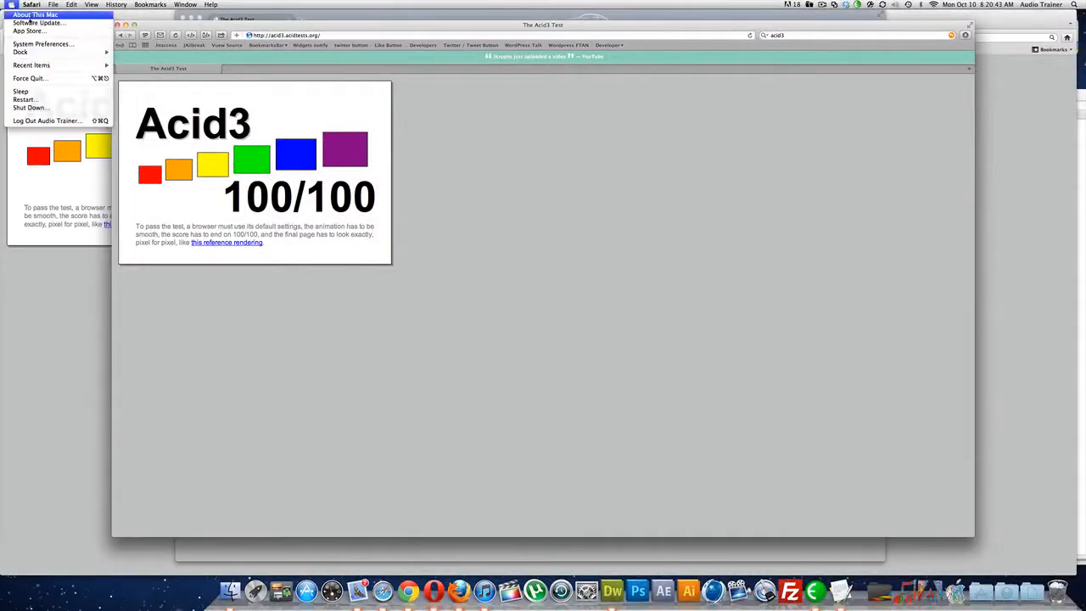
{"action": "left_click", "coordinate": [34, 14]}
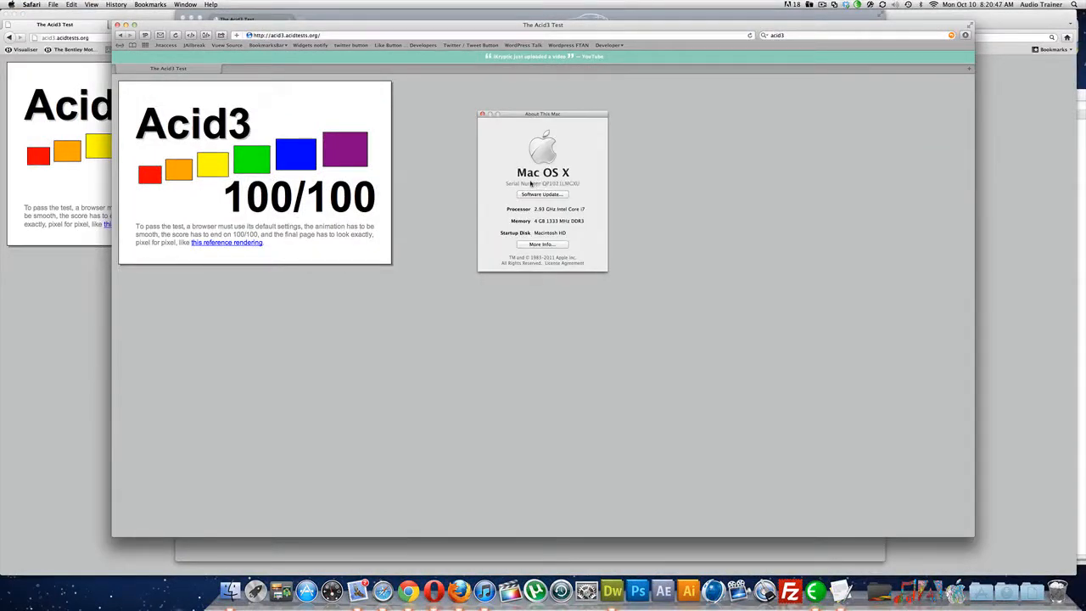
{"action": "left_click", "coordinate": [482, 113]}
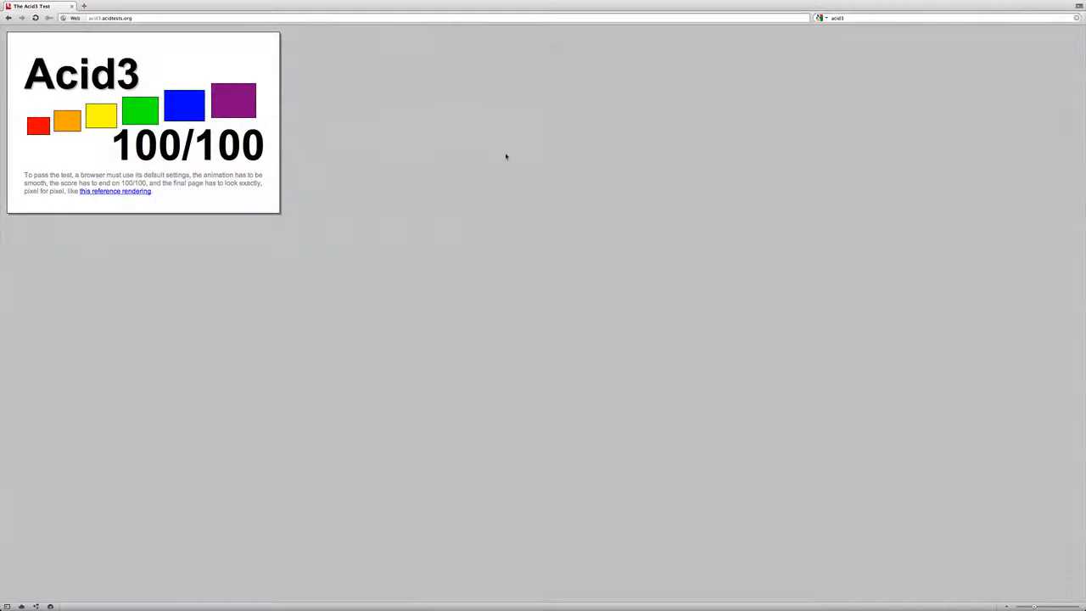
- View Opera's Acid3 page in full screen, then exit full screen
{"action": "key", "text": "F3"}
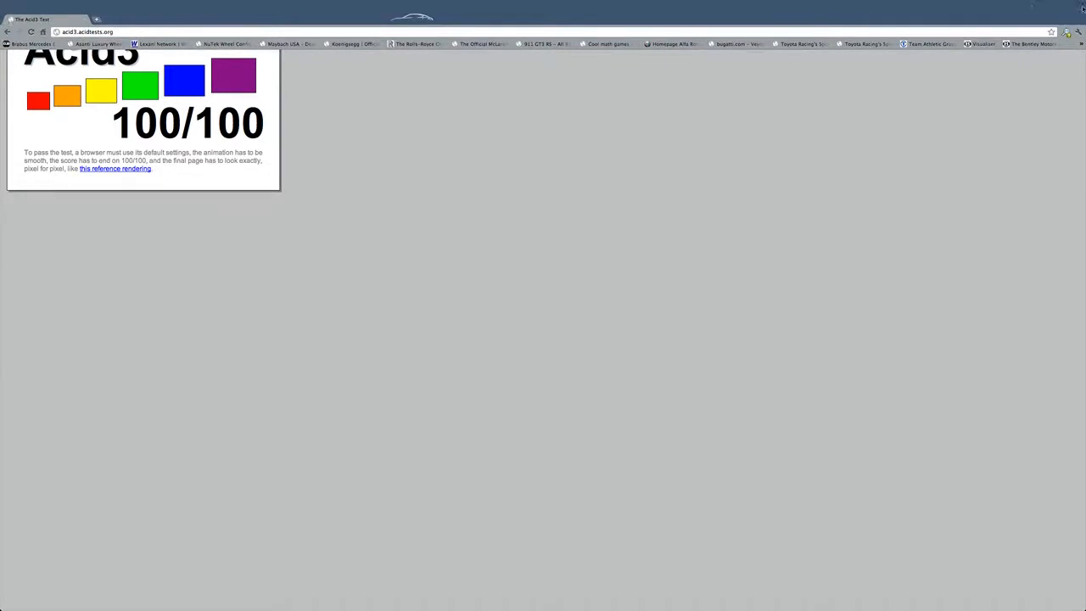
{"action": "key", "text": "f3"}
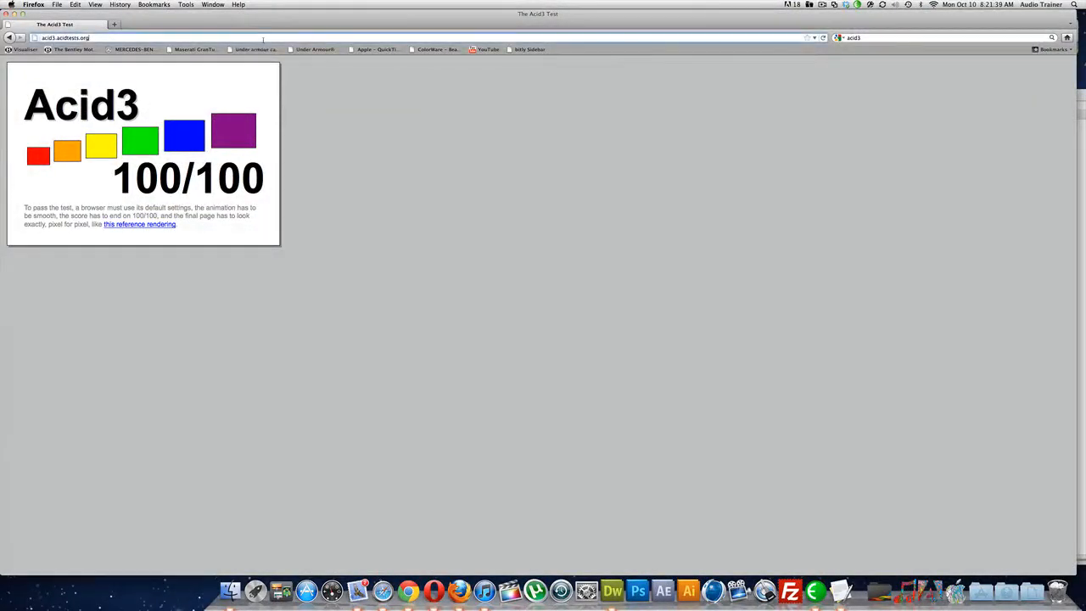
- Replace Firefox's Acid3 address with a new one starting 'real'
{"action": "type", "text": "real-tutorials.com/tools/html5_css3/math.html"}
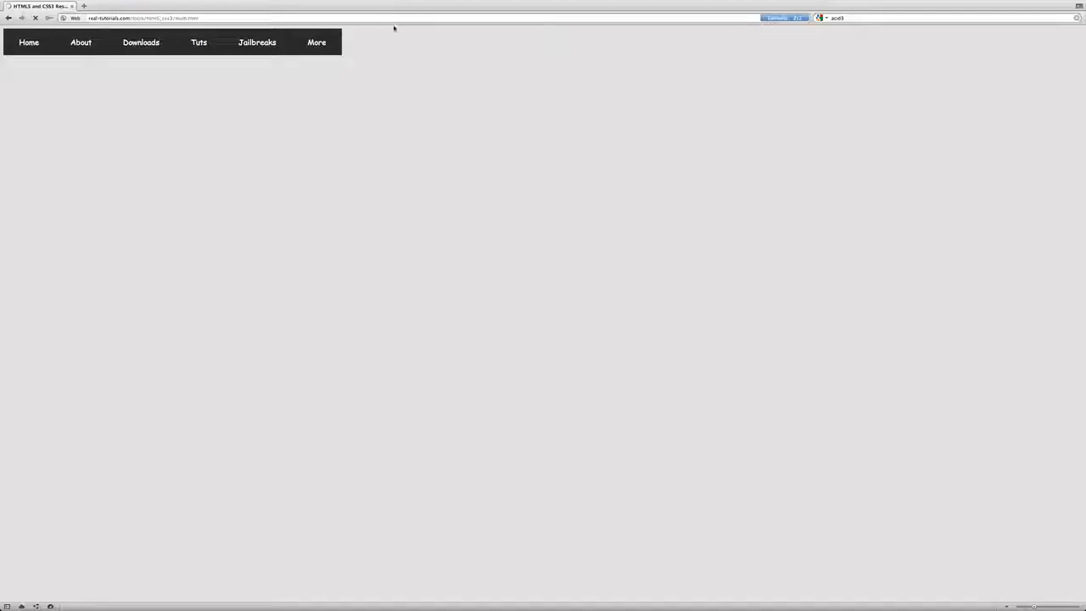
- Try the real-tutorials HTML5/CSS3 demo's Tuts multi-level dropdown menus in Opera
{"action": "left_click", "coordinate": [198, 42]}
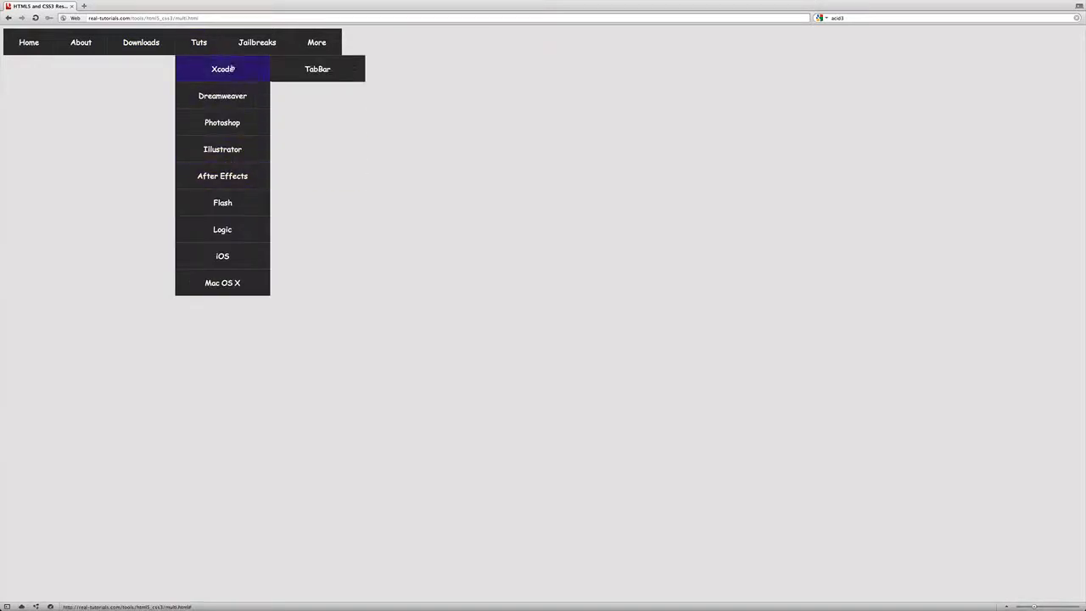
{"action": "mouse_move", "coordinate": [317, 41]}
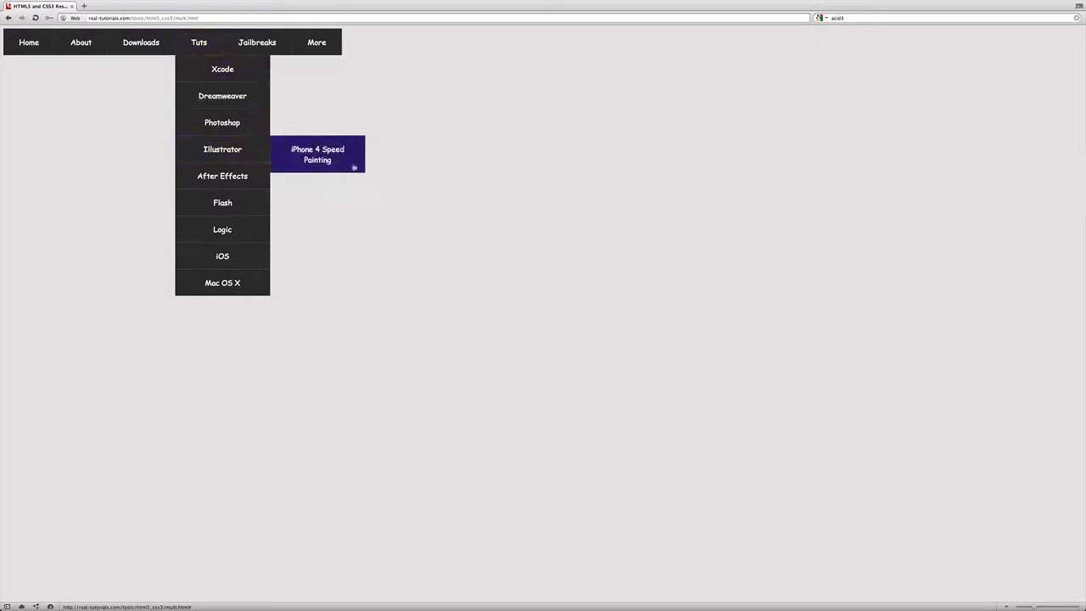
{"action": "mouse_move", "coordinate": [222, 154]}
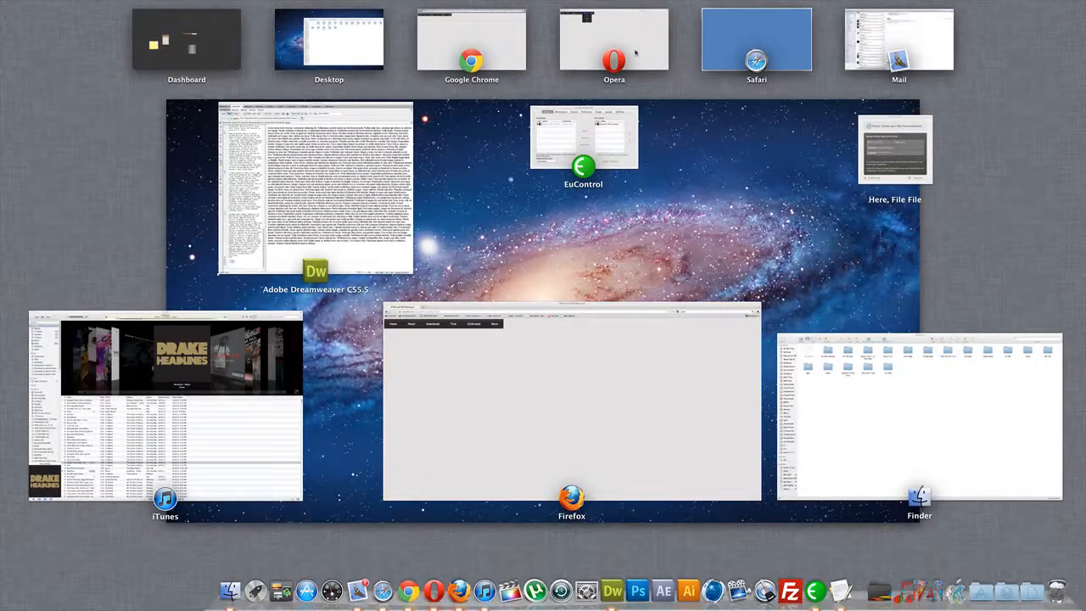
{"action": "left_click", "coordinate": [571, 403]}
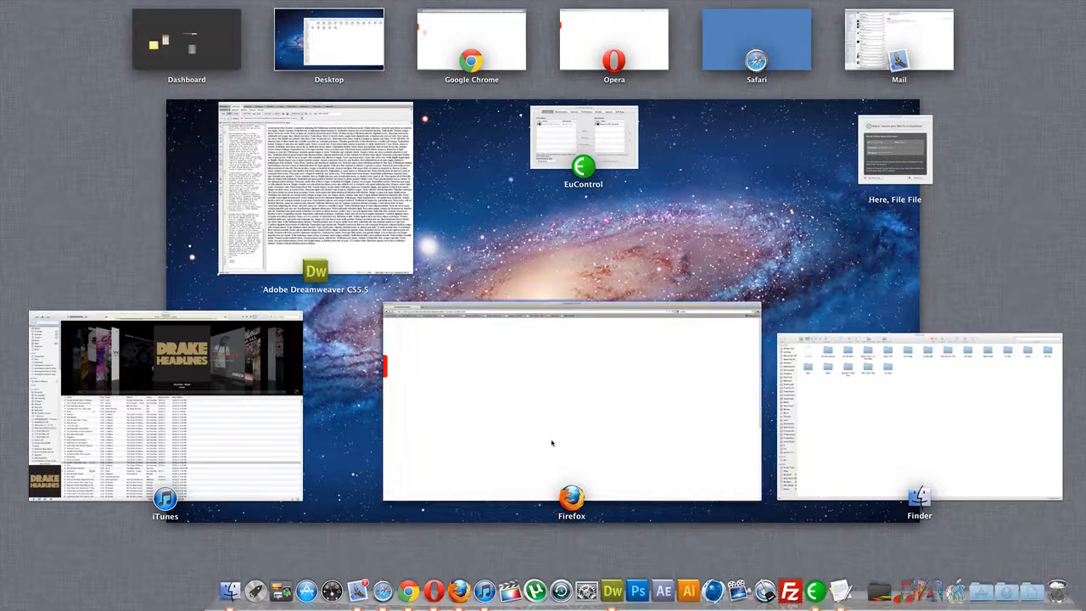
{"action": "mouse_move", "coordinate": [431, 363]}
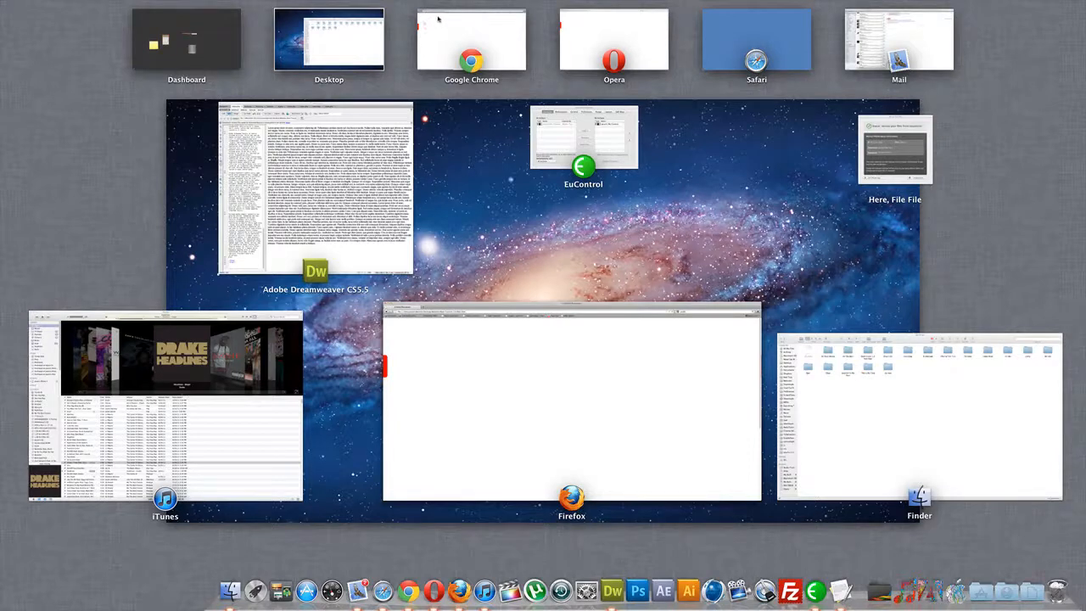
- View float.html's source in Safari and Firefox, then load it in Opera
{"action": "left_click", "coordinate": [571, 398]}
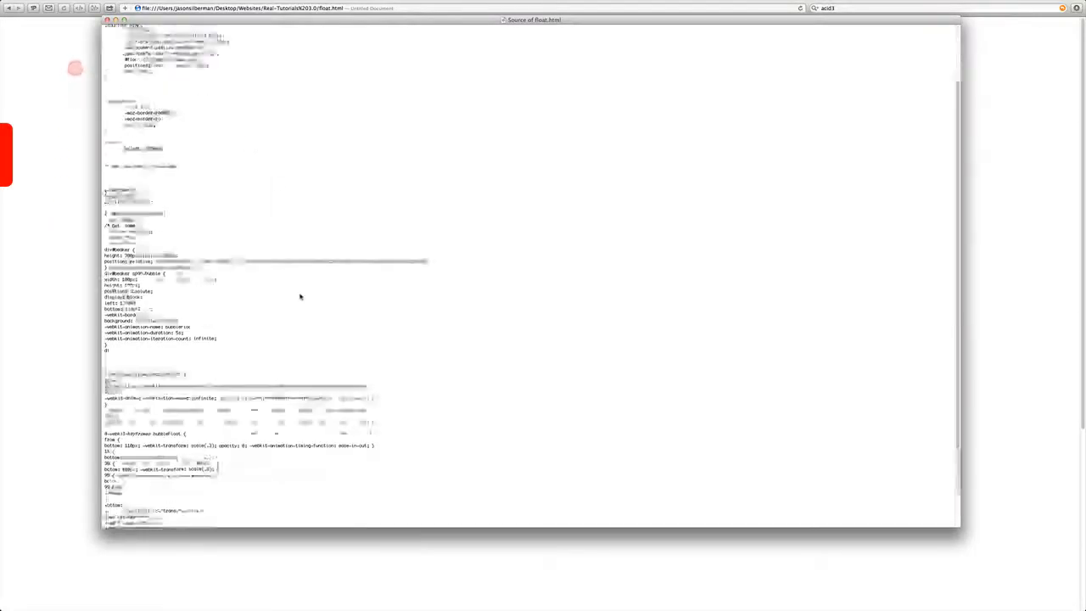
{"action": "scroll", "scroll_direction": "down", "scroll_amount": 3}
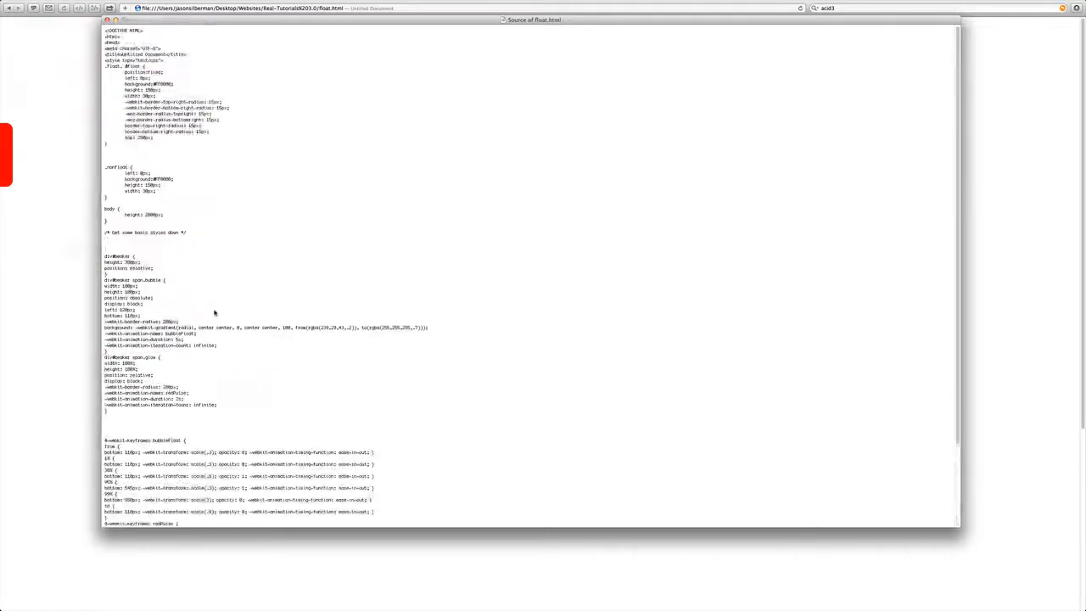
{"action": "scroll", "scroll_direction": "down", "scroll_amount": 3}
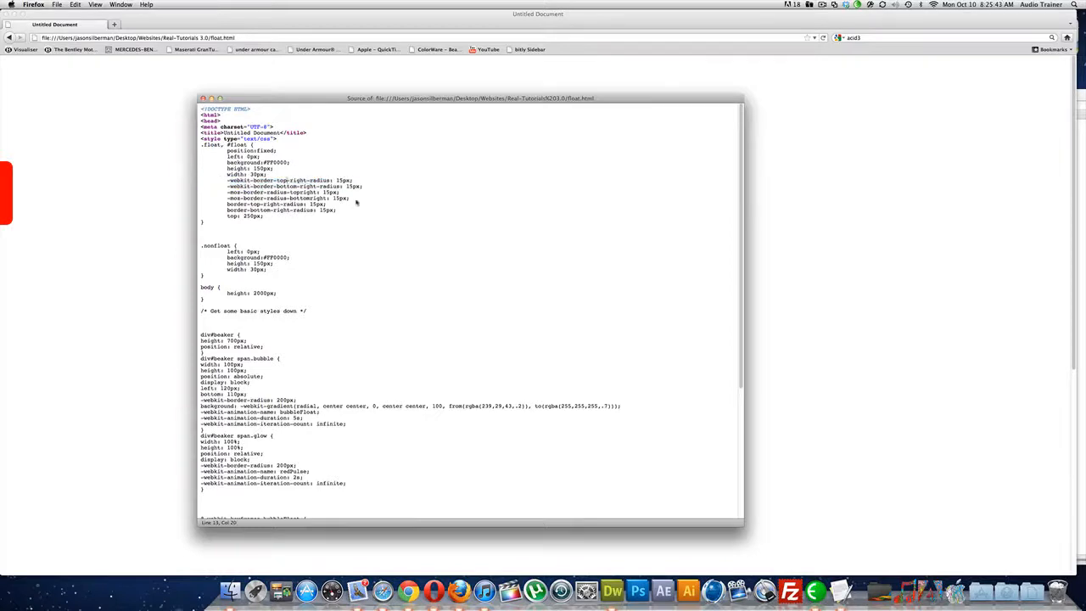
{"action": "left_click_drag", "start_coordinate": [202, 192], "coordinate": [351, 199]}
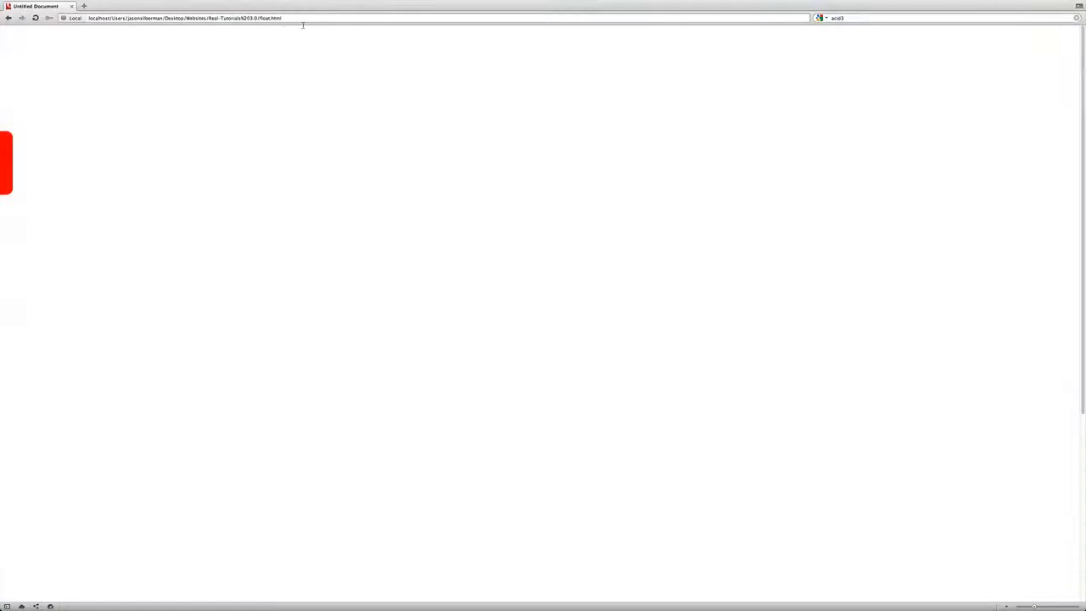
- Return Opera to the CSS3 multi-level menu demo by typing 'multi' in the address bar
{"action": "left_click", "coordinate": [178, 18]}
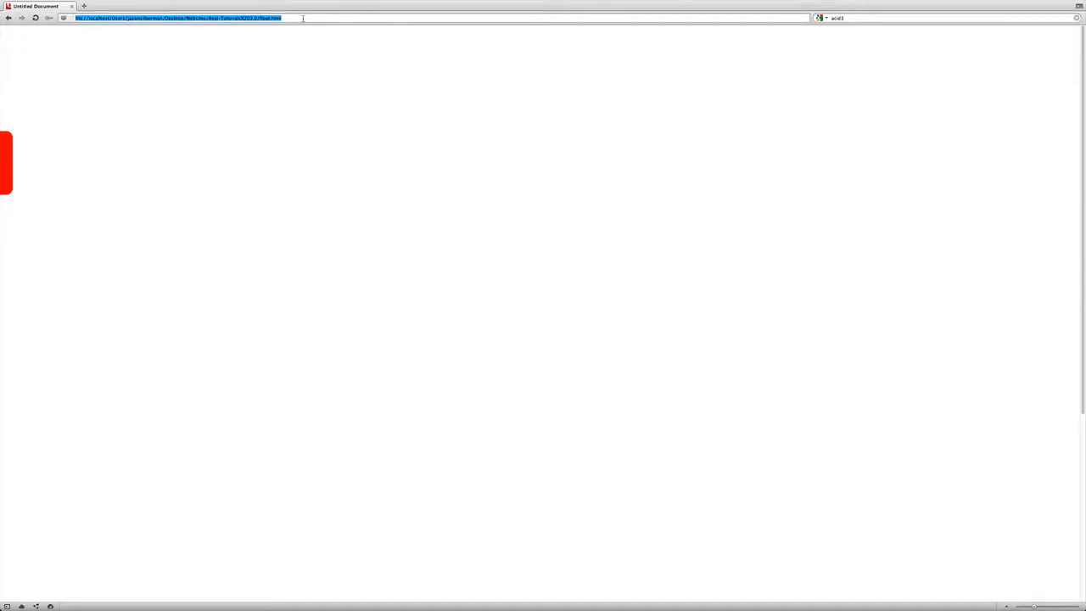
{"action": "type", "text": "multi.html"}
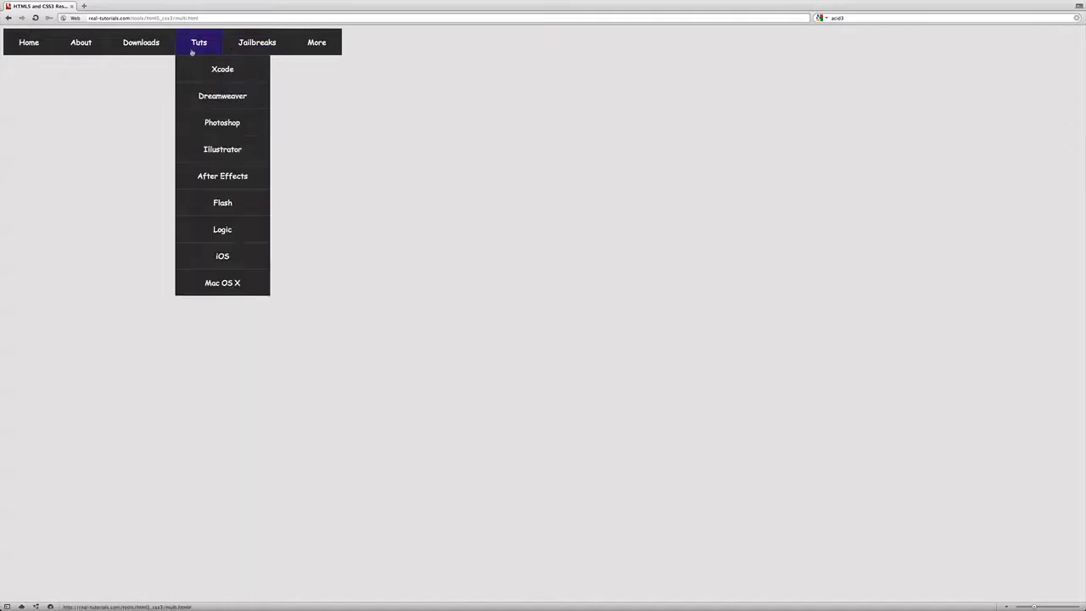
{"action": "mouse_move", "coordinate": [223, 122]}
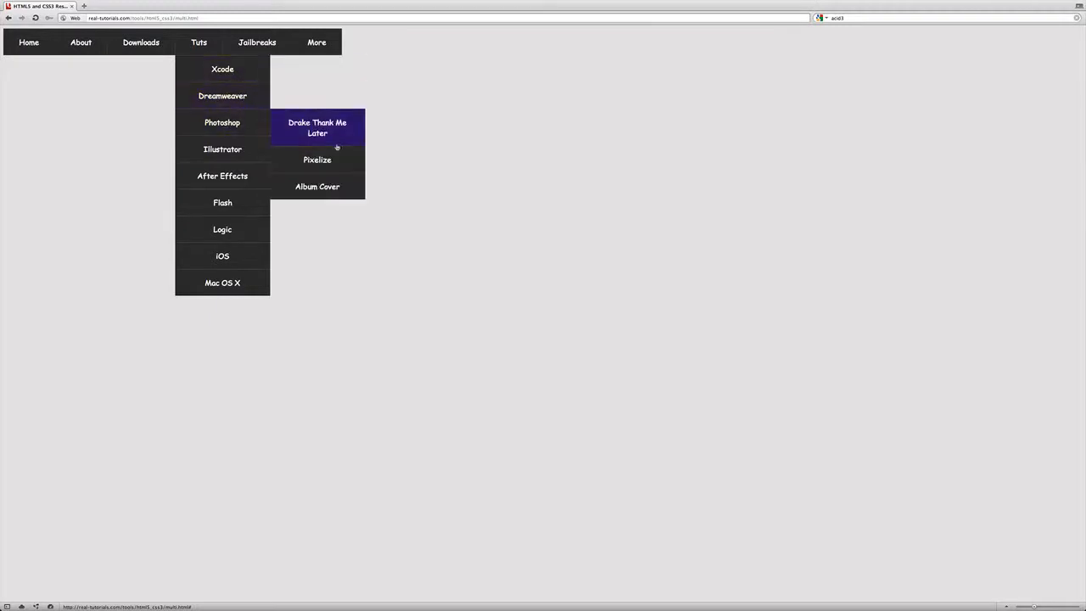
{"action": "mouse_move", "coordinate": [222, 149]}
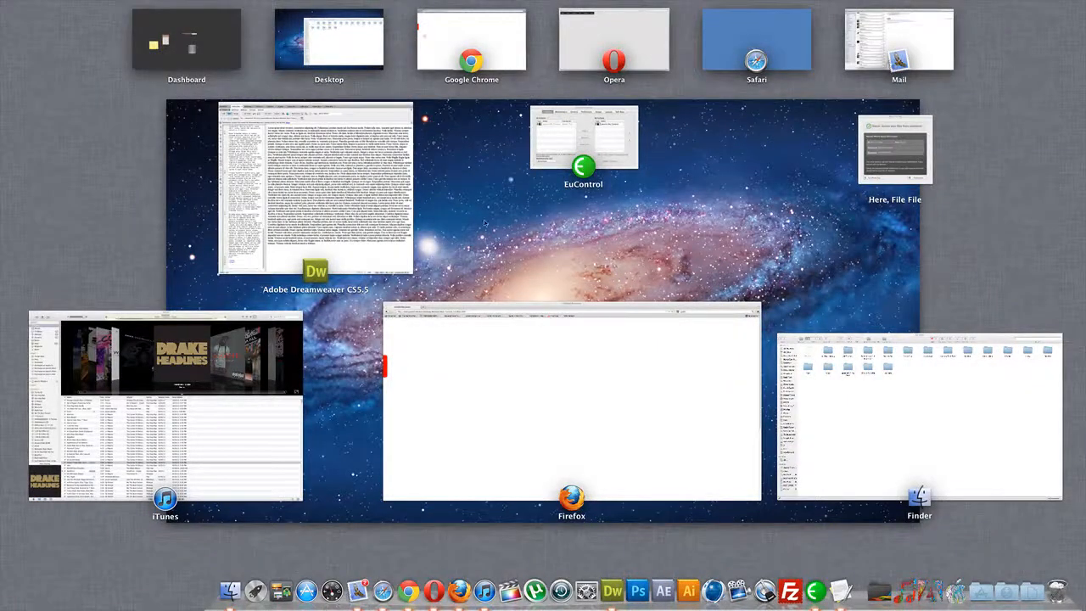
{"action": "mouse_move", "coordinate": [536, 293]}
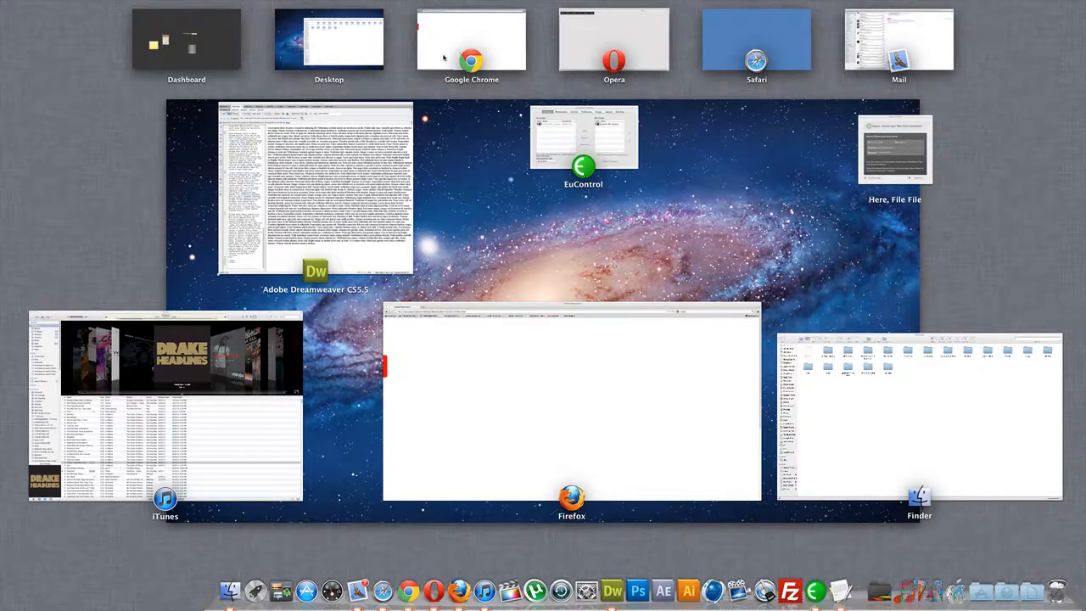
{"action": "mouse_move", "coordinate": [734, 140]}
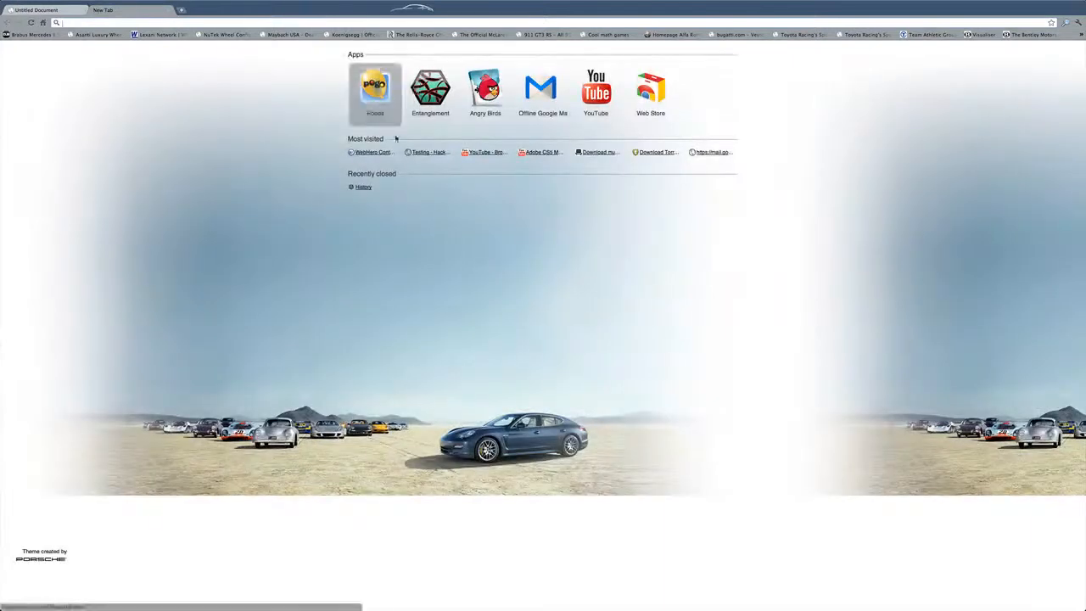
- Open the Chrome Web Store from the New Tab page, then switch back to Opera
{"action": "left_click", "coordinate": [651, 89]}
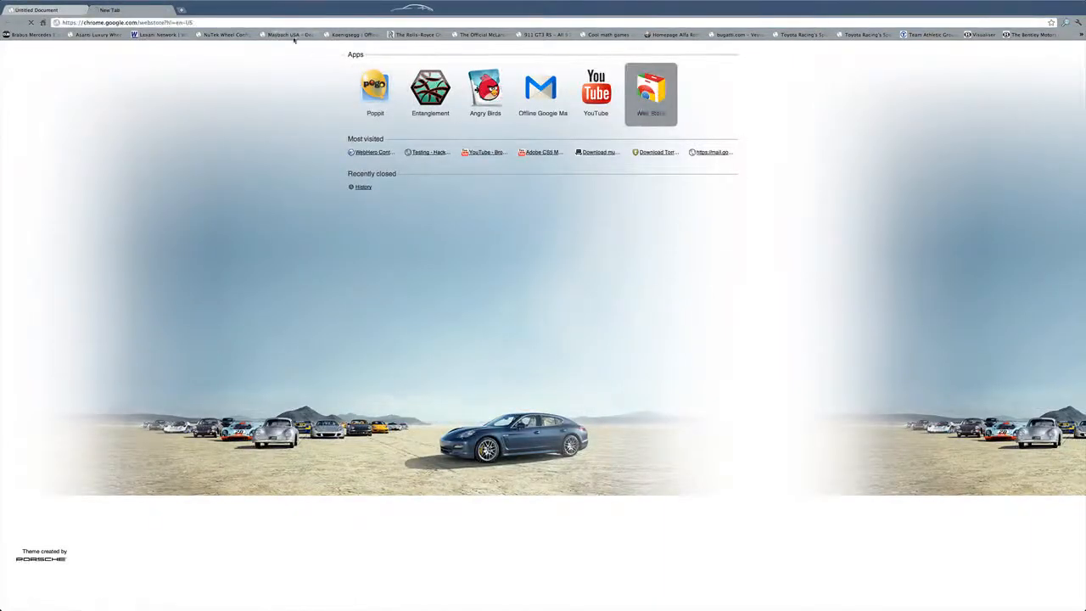
{"action": "left_click", "coordinate": [651, 93]}
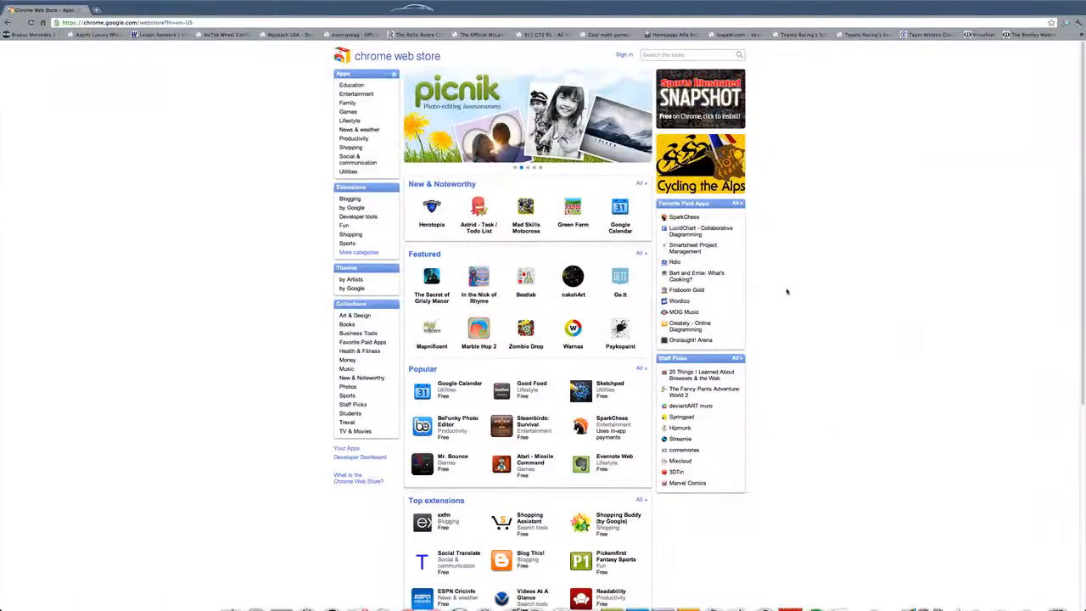
{"action": "left_click", "coordinate": [158, 5]}
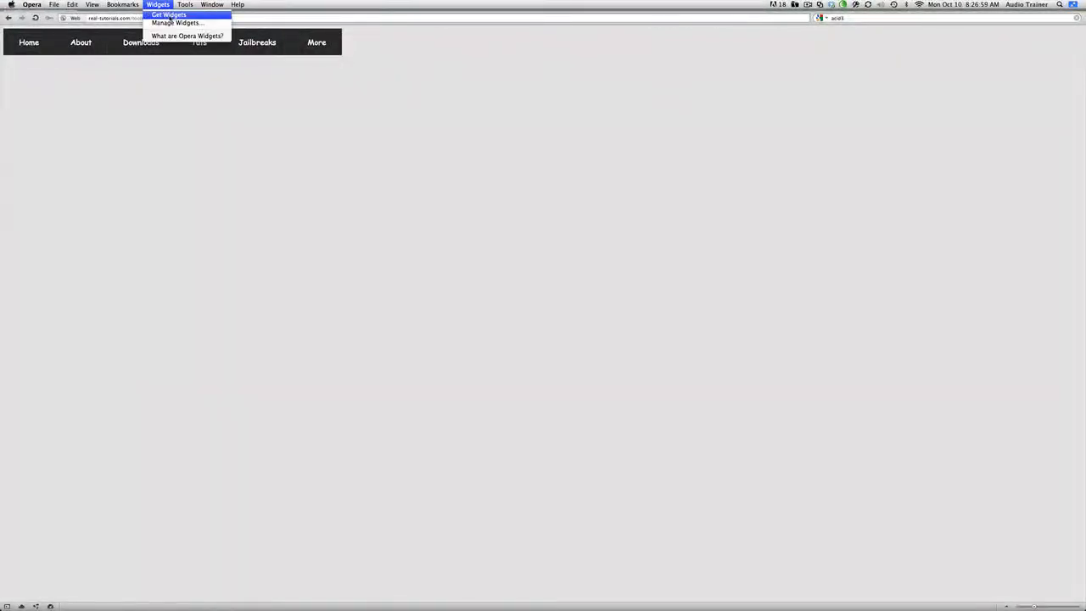
- Open widgets.opera.com from the Widgets > Get Widgets menu to see highest-rated widgets
{"action": "left_click", "coordinate": [169, 14]}
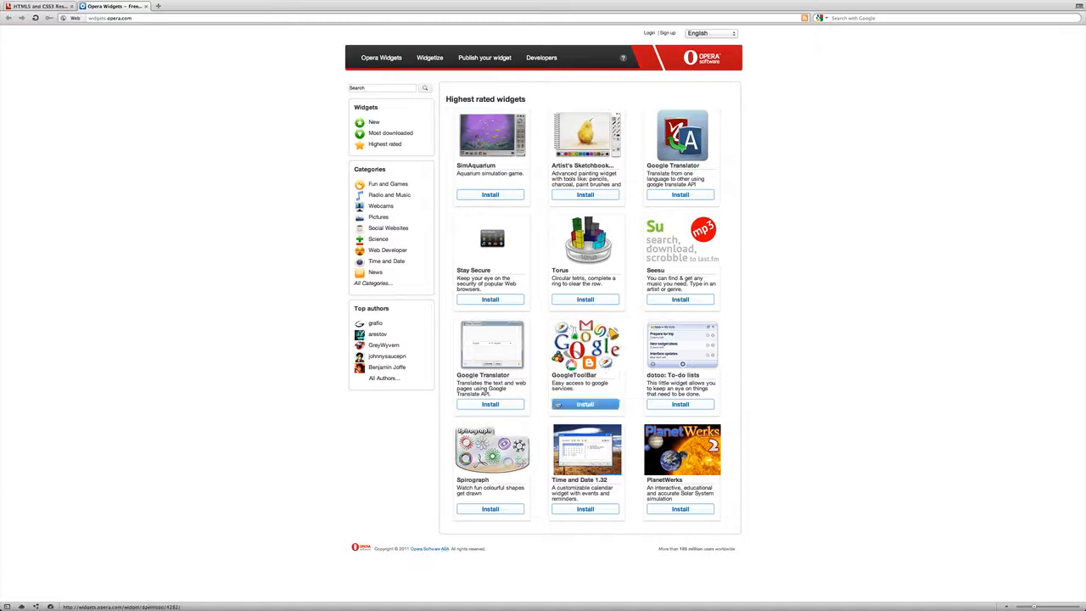
{"action": "mouse_move", "coordinate": [560, 422]}
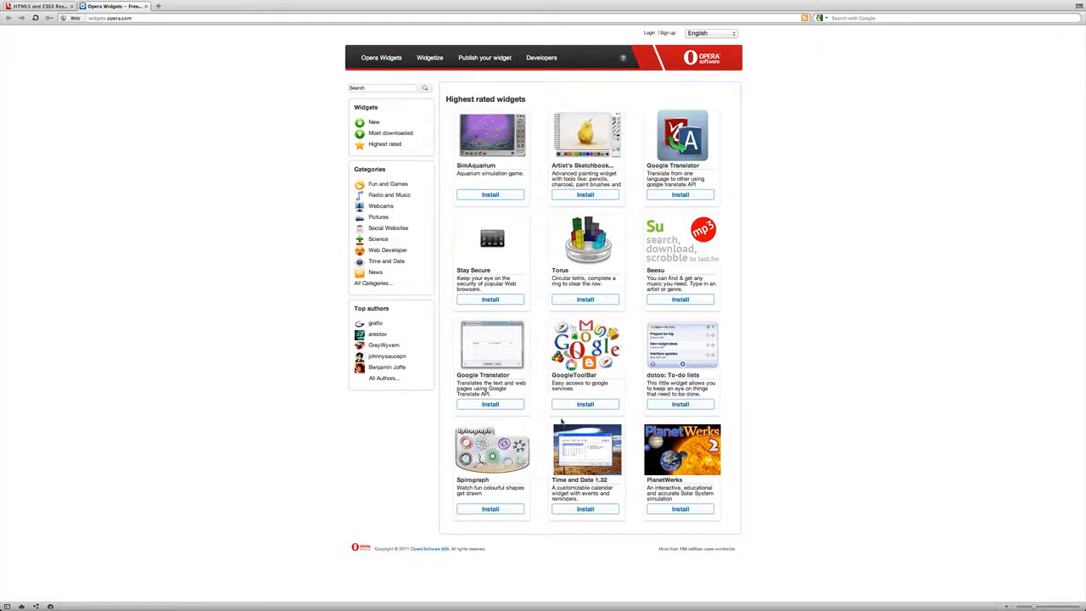
{"action": "mouse_move", "coordinate": [679, 403]}
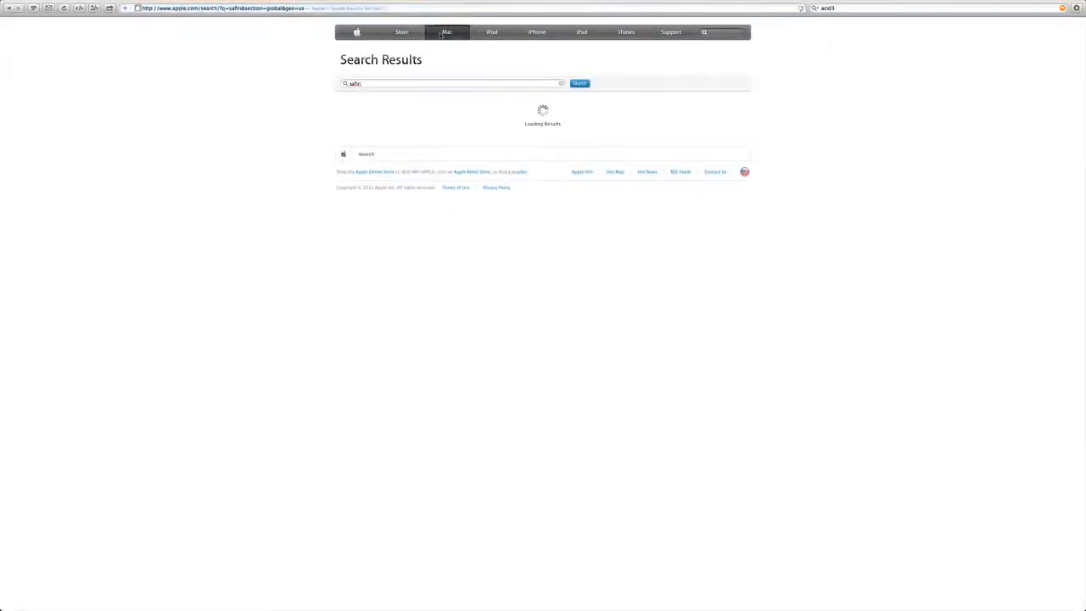
- Go from apple.com's Mac section to the Safari page, then its Extensions Gallery
{"action": "left_click", "coordinate": [443, 32]}
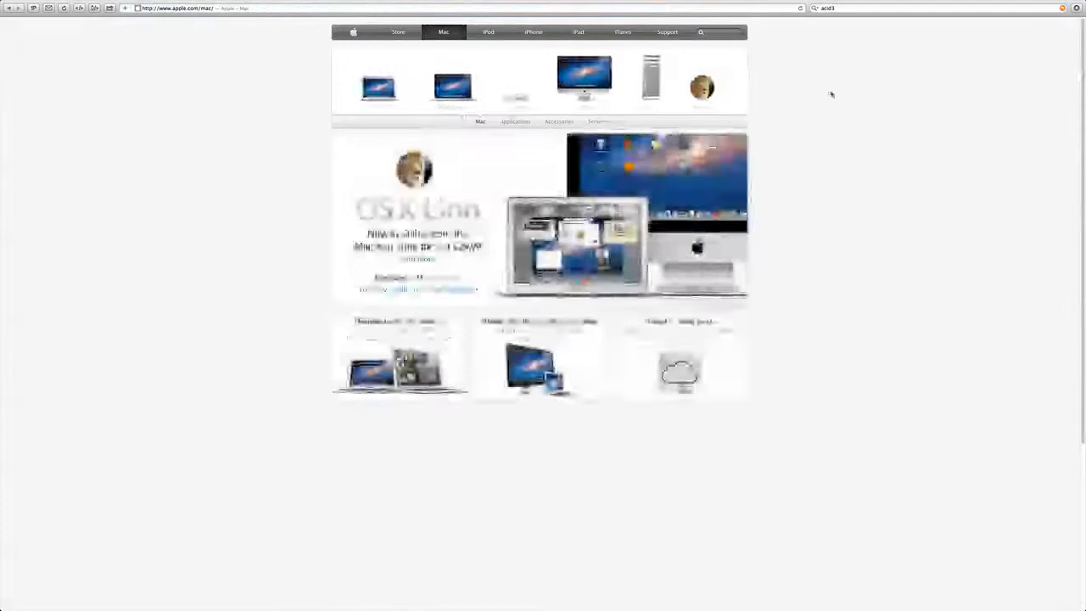
{"action": "left_click", "coordinate": [806, 5]}
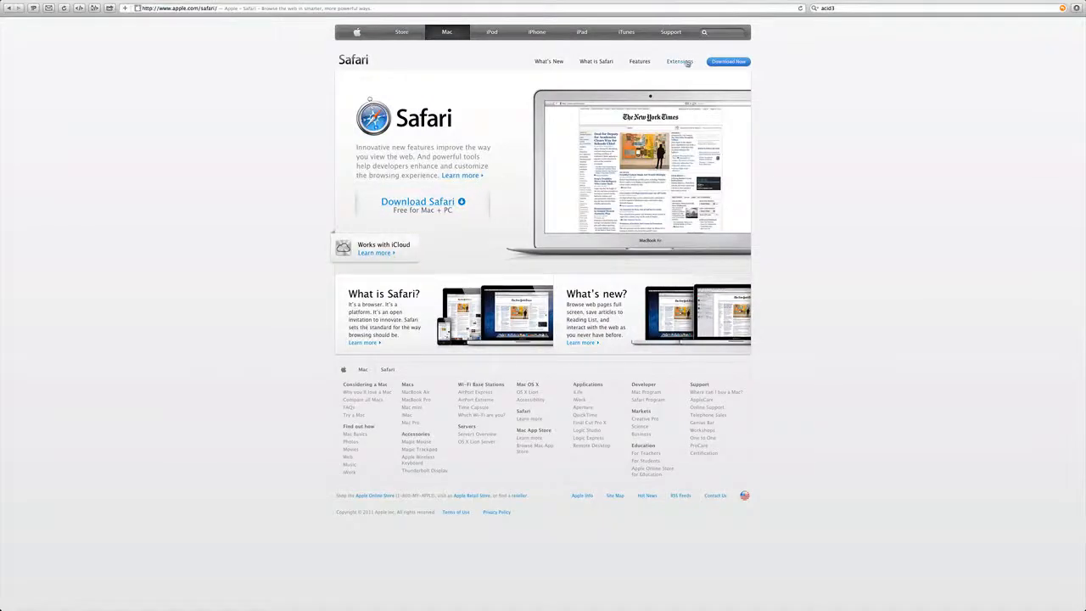
{"action": "left_click", "coordinate": [679, 61]}
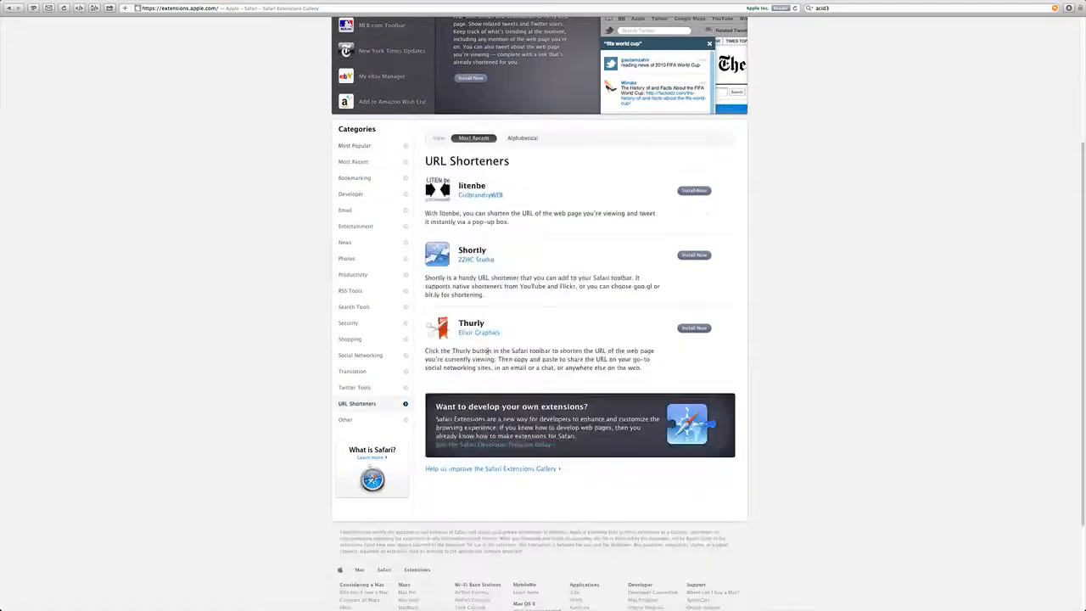
- Browse the Twitter Tools, Social Networking, Security and Email extension categories
{"action": "scroll", "scroll_direction": "up", "scroll_amount": 3}
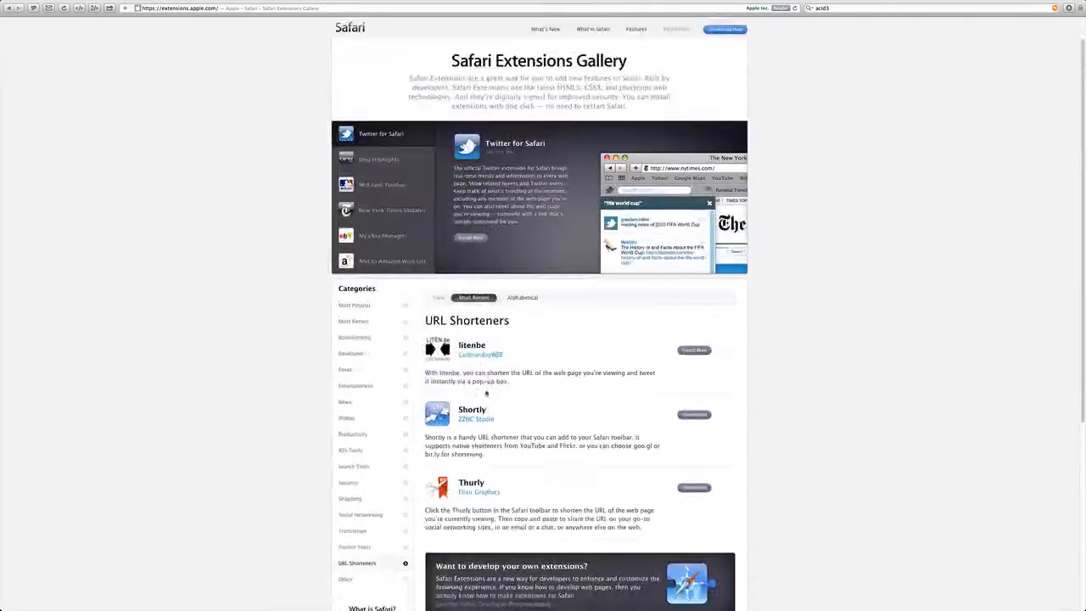
{"action": "left_click", "coordinate": [355, 547]}
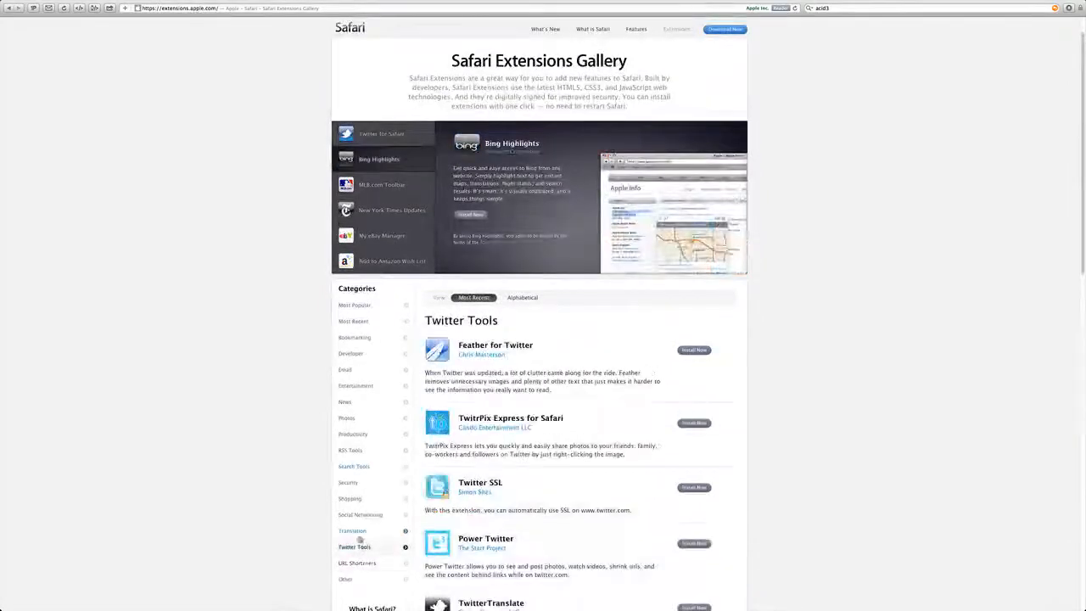
{"action": "left_click", "coordinate": [360, 514]}
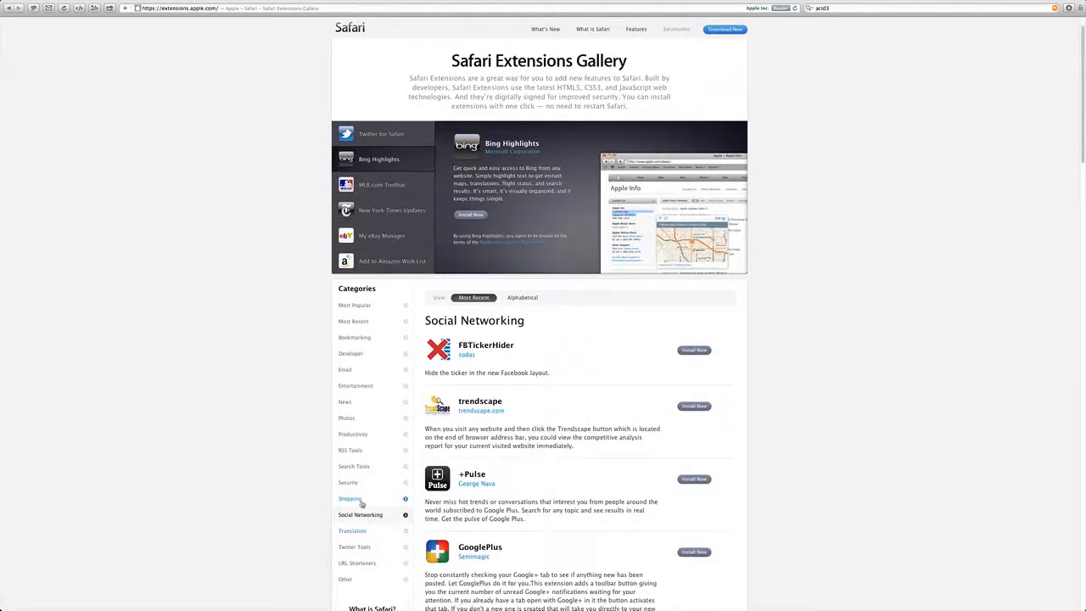
{"action": "left_click", "coordinate": [348, 417]}
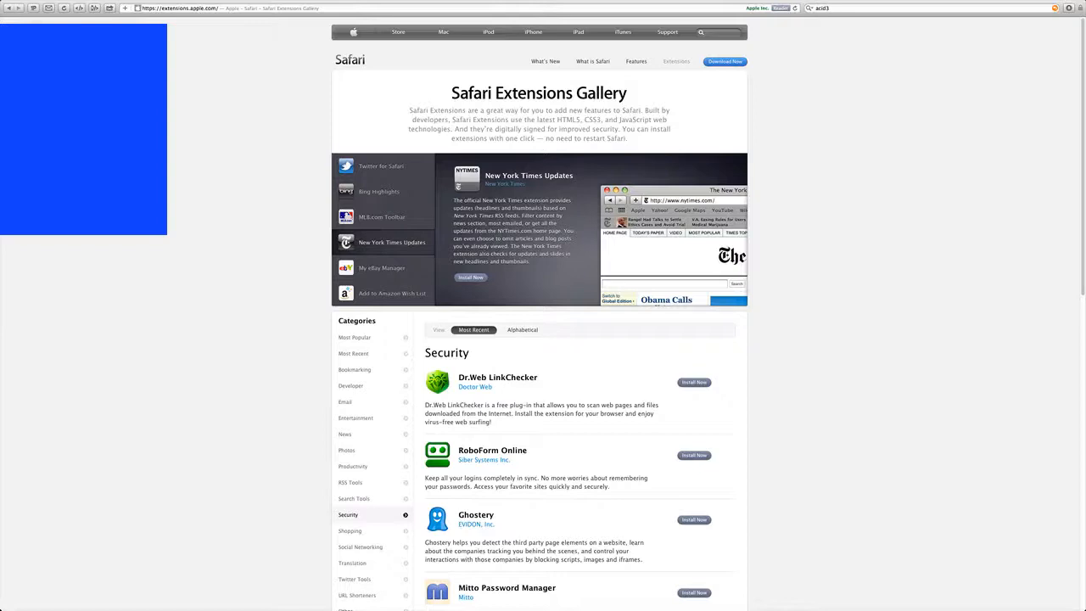
{"action": "left_click", "coordinate": [382, 267]}
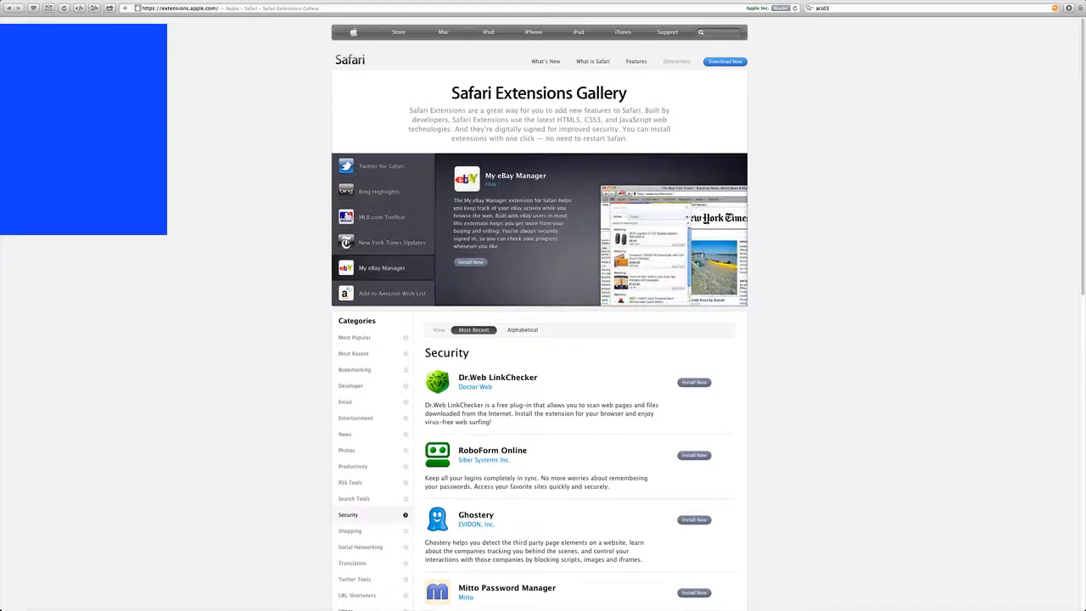
{"action": "left_click", "coordinate": [178, 9]}
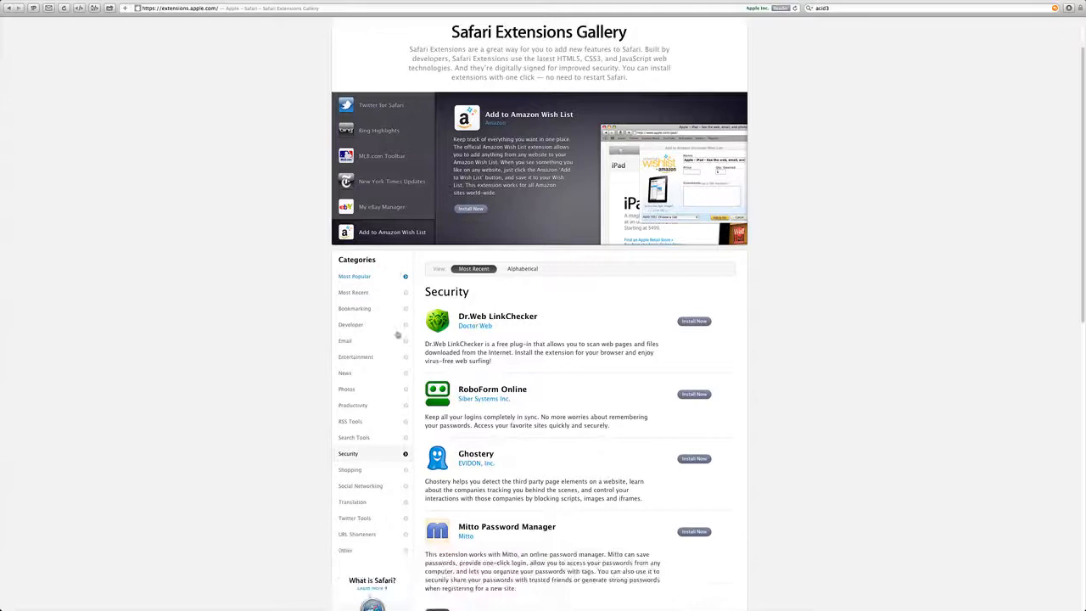
{"action": "scroll", "scroll_direction": "down", "scroll_amount": 3}
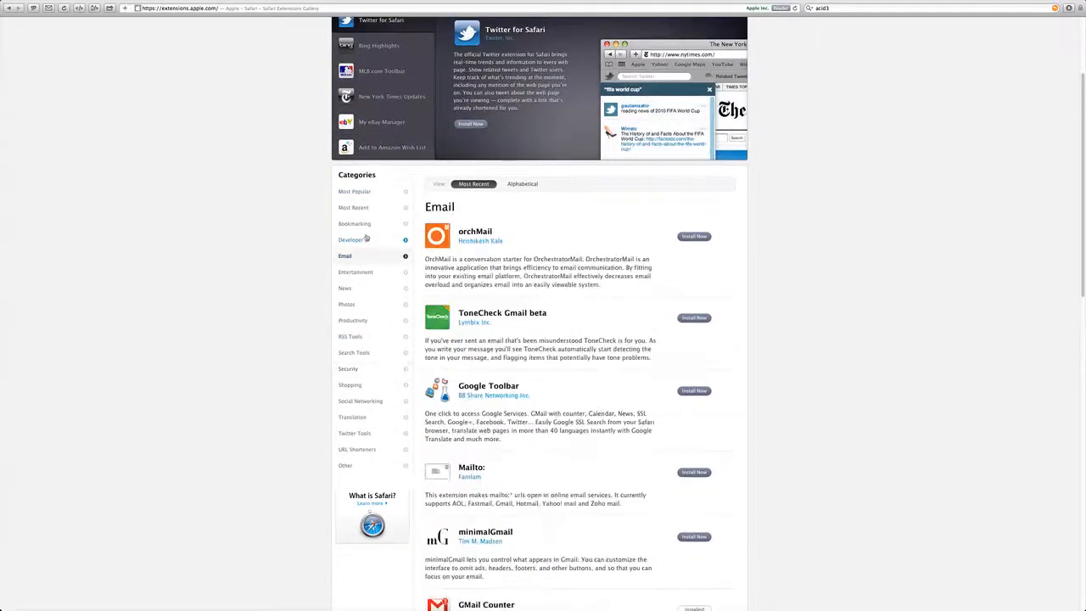
- Show Most Popular extensions and scroll from AdBlock down to Firebug Lite and Cloudy
{"action": "left_click", "coordinate": [355, 191]}
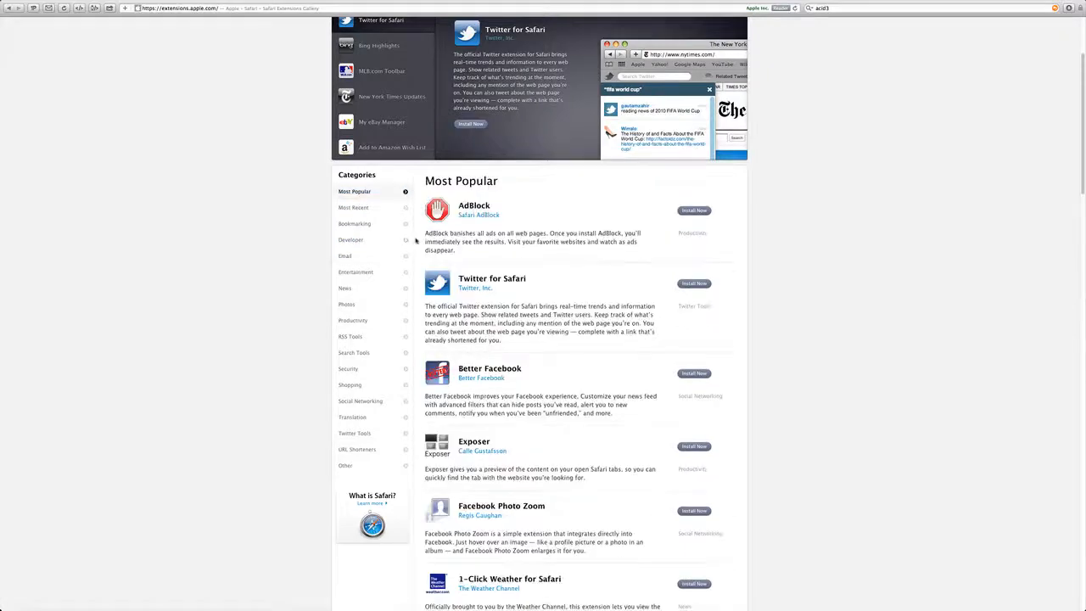
{"action": "scroll", "scroll_direction": "down", "scroll_amount": 3}
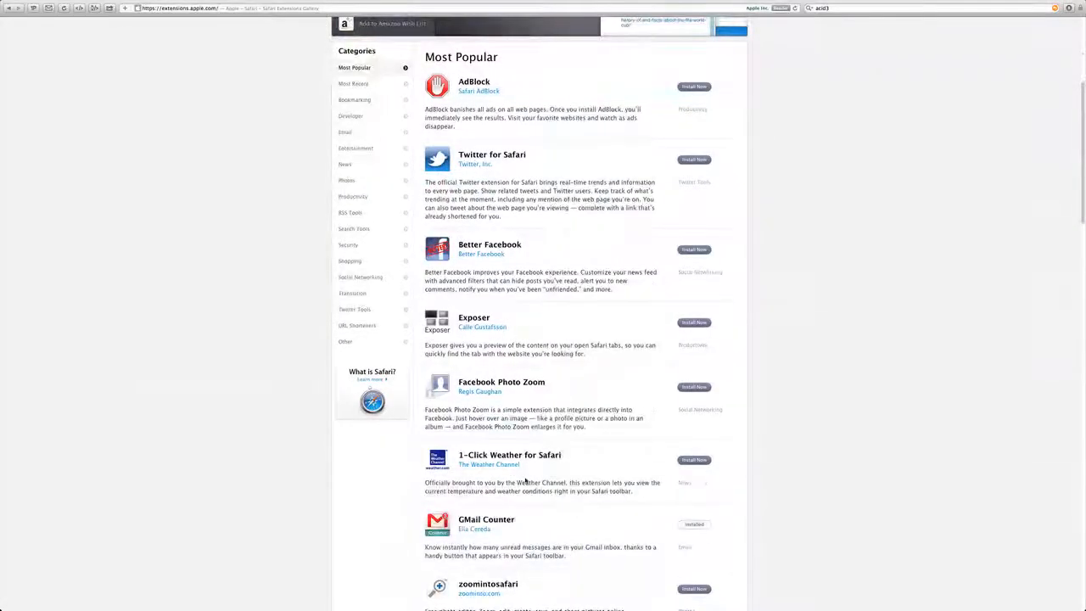
{"action": "scroll", "scroll_direction": "down", "scroll_amount": 3}
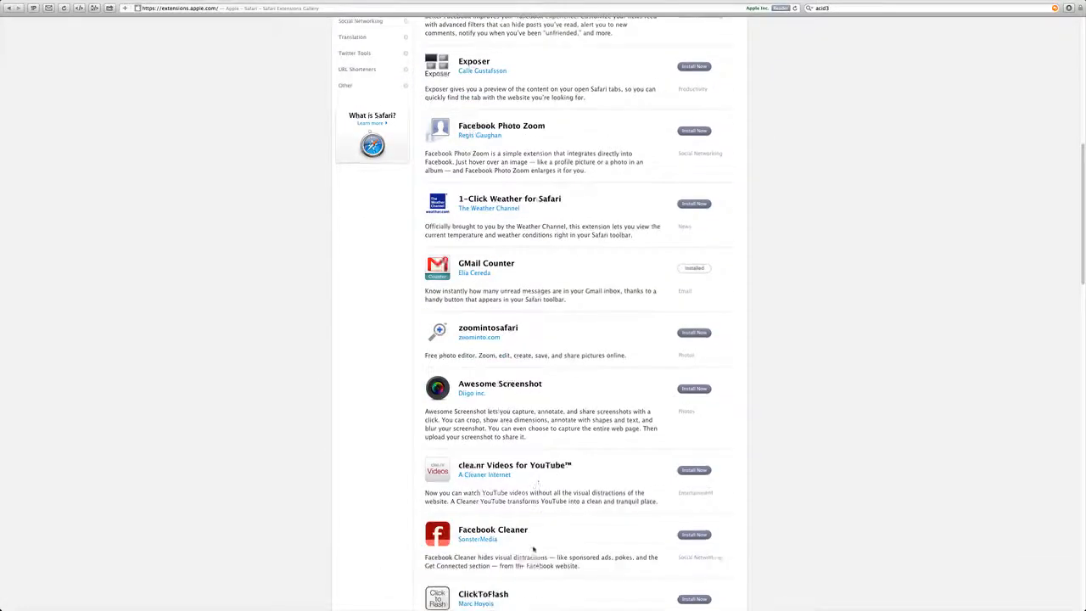
{"action": "scroll", "scroll_direction": "down", "scroll_amount": 3}
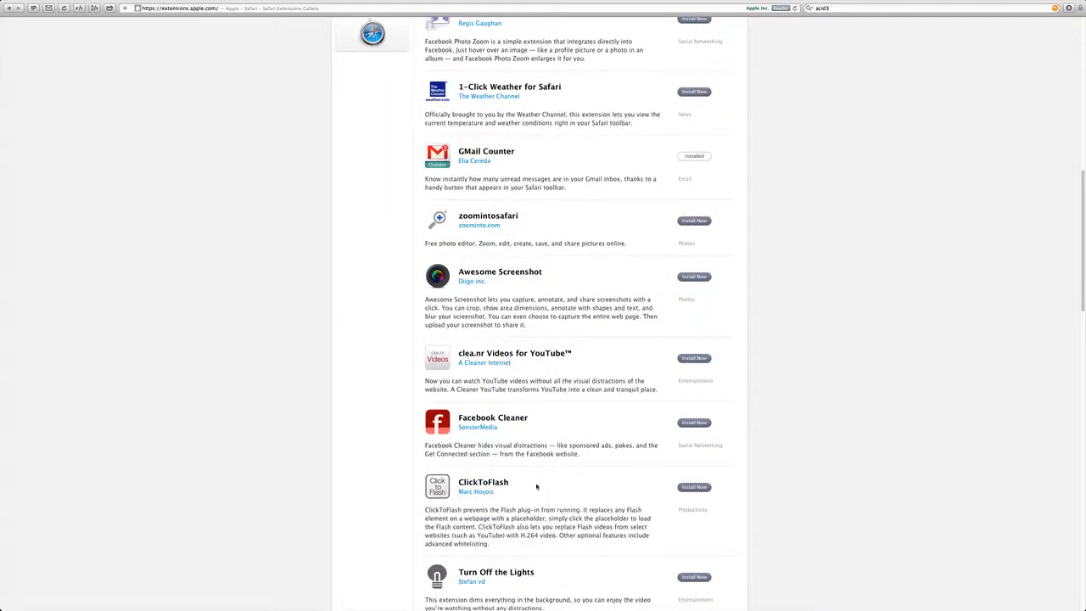
{"action": "scroll", "scroll_direction": "down", "scroll_amount": 3}
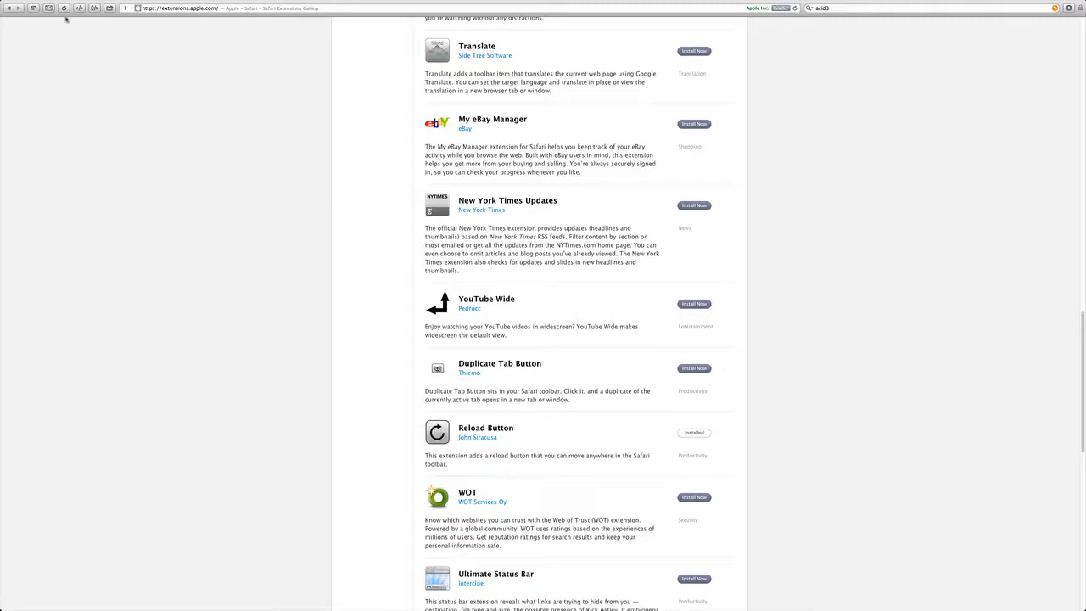
{"action": "scroll", "scroll_direction": "down", "scroll_amount": 3}
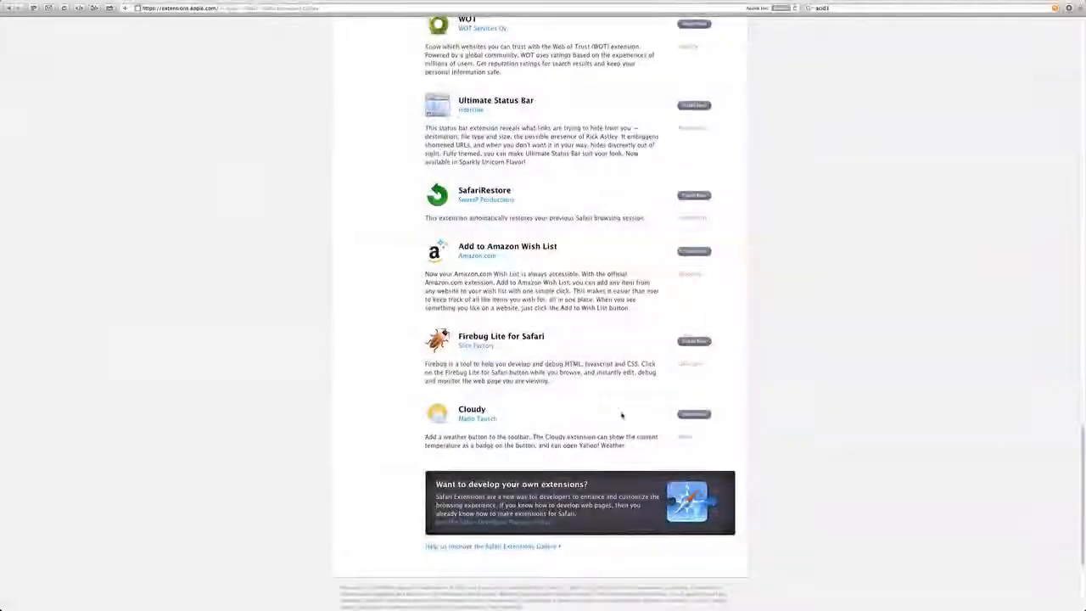